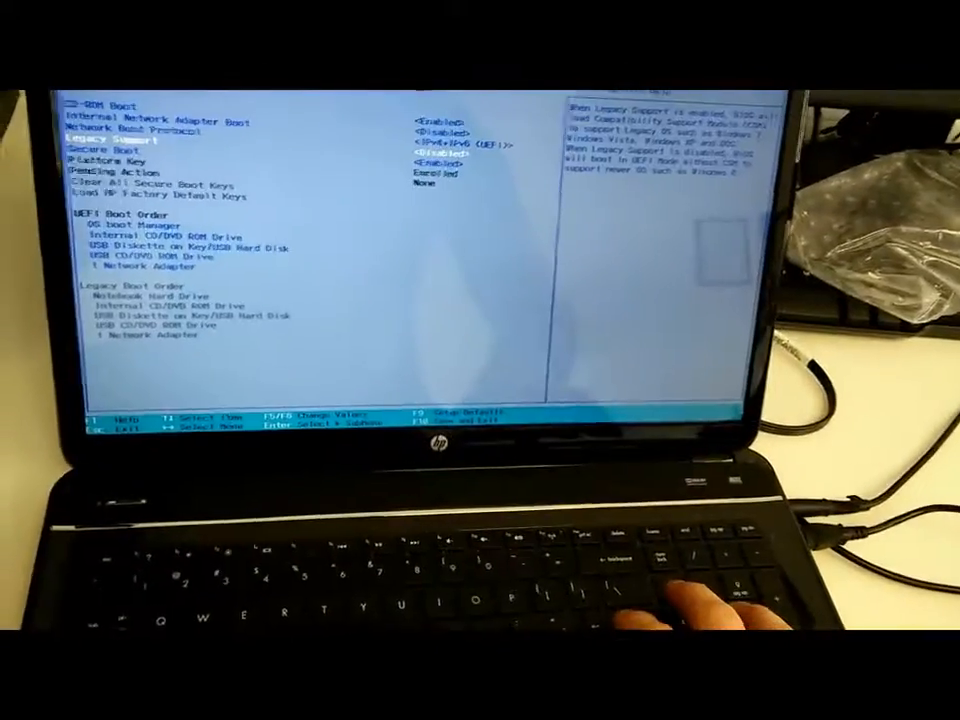
Bring up the Disabled/Enabled value choices for the Legacy Support boot option.
key(Enter)
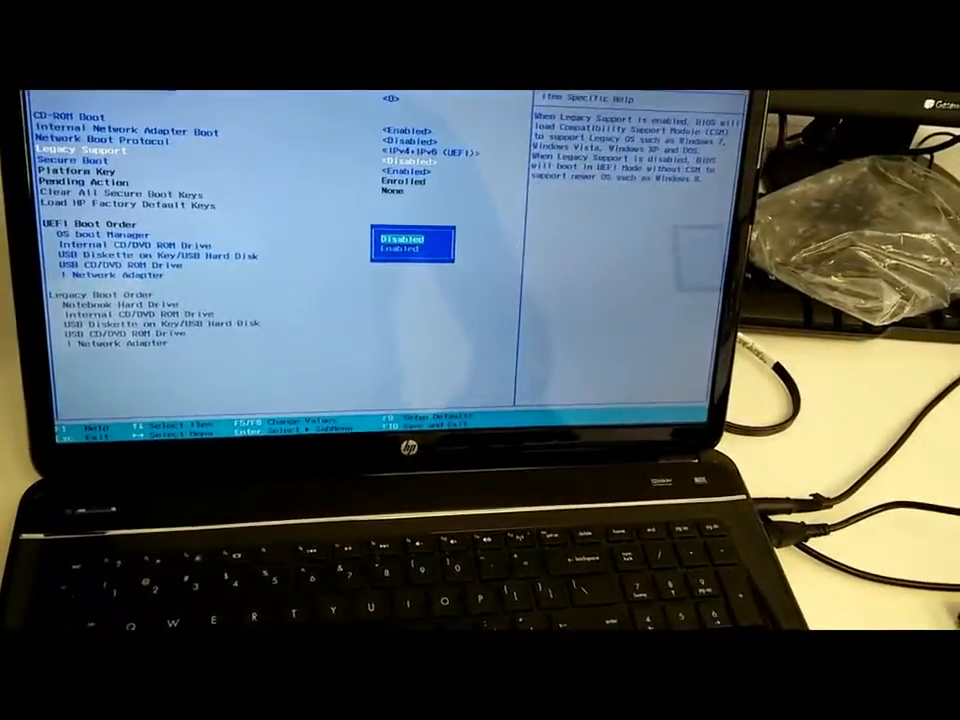